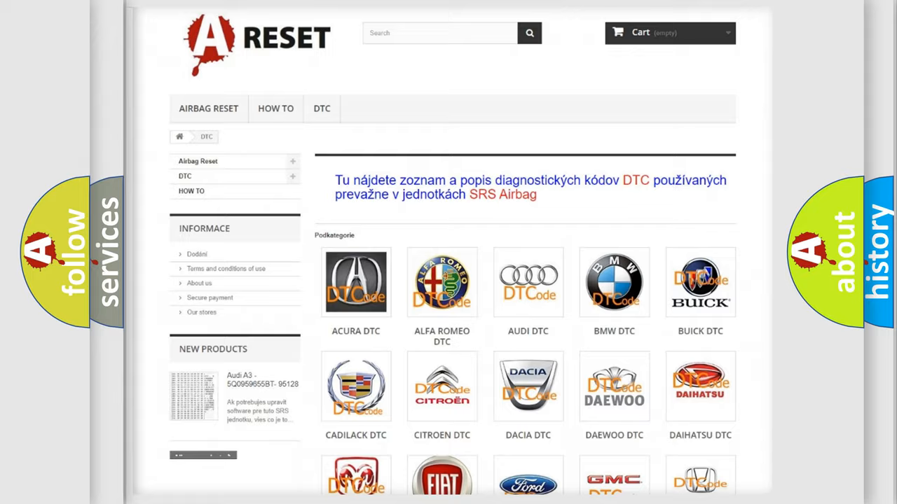
scroll(down, 3)
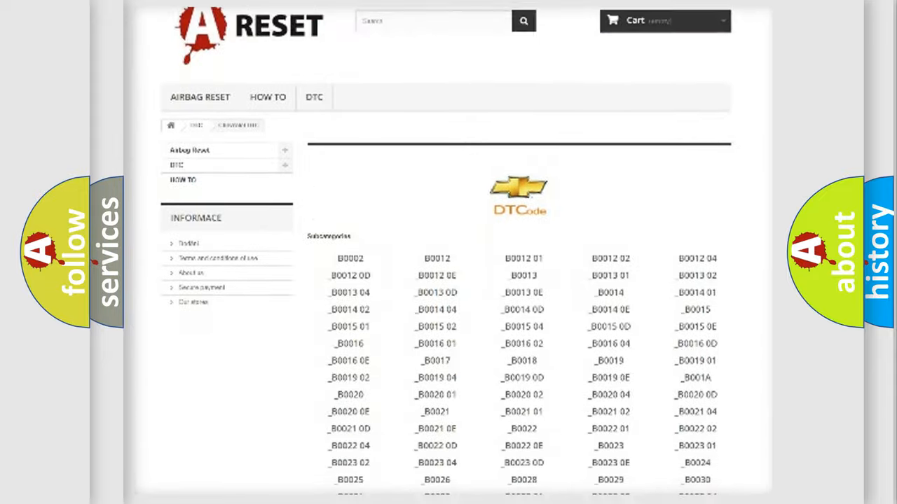
scroll(down, 3)
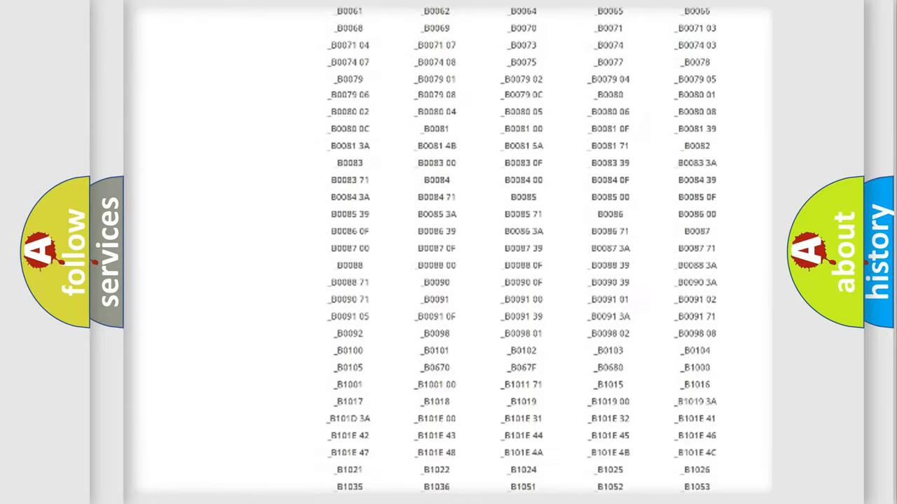